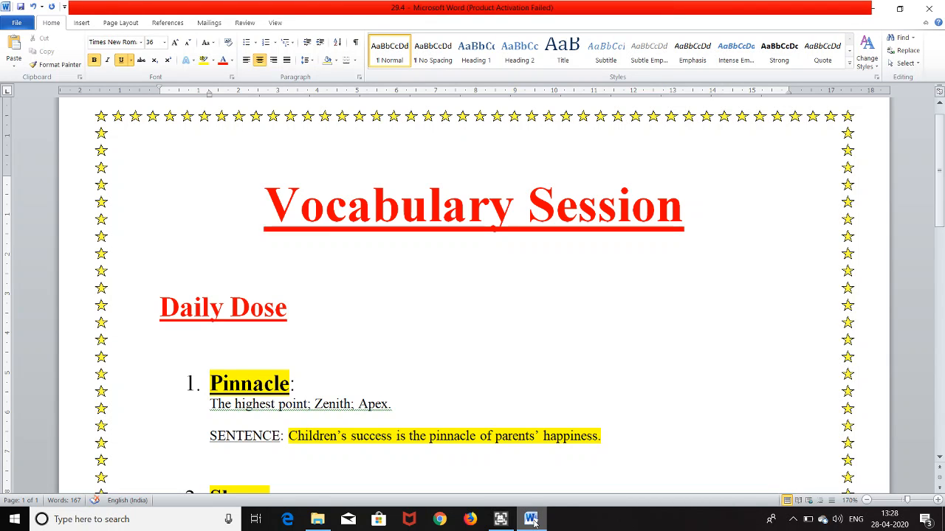
- Scroll the document down until the full Slump entry with sub-meanings and two examples shows
click(268, 205)
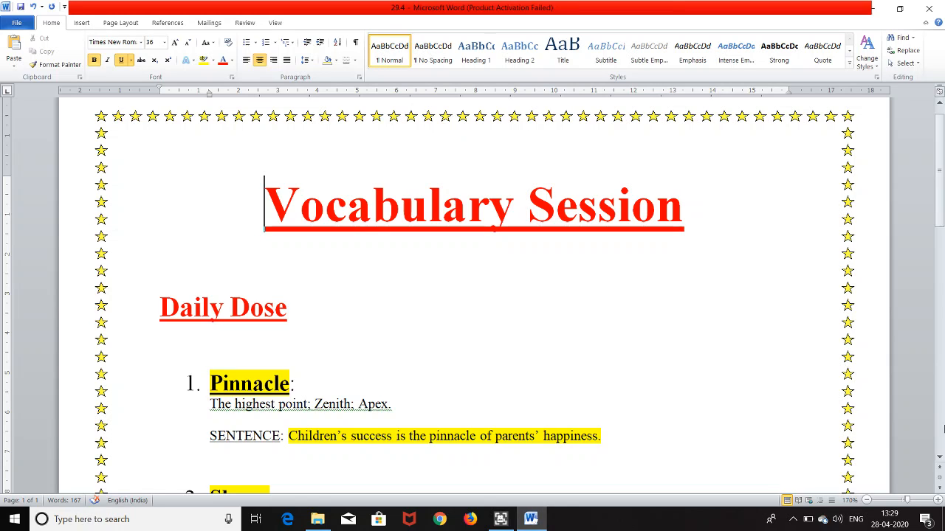
scroll(down, 3)
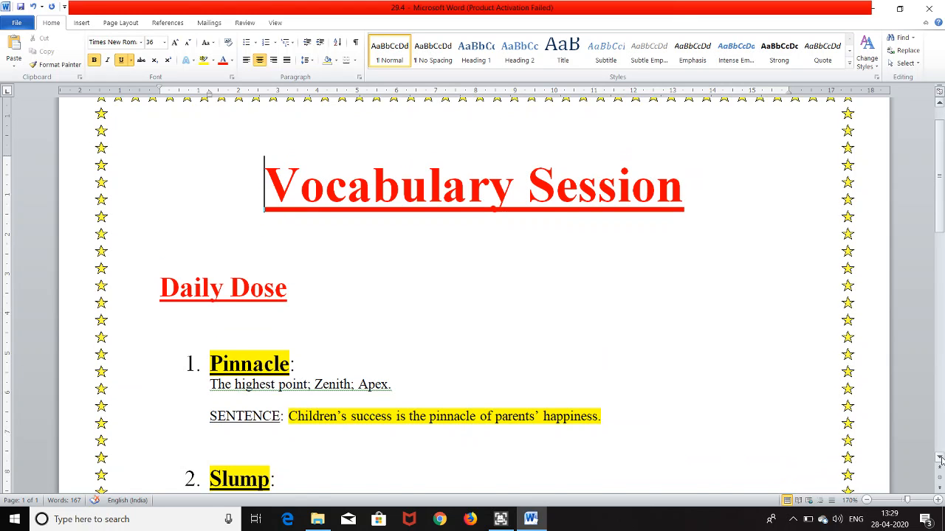
scroll(down, 3)
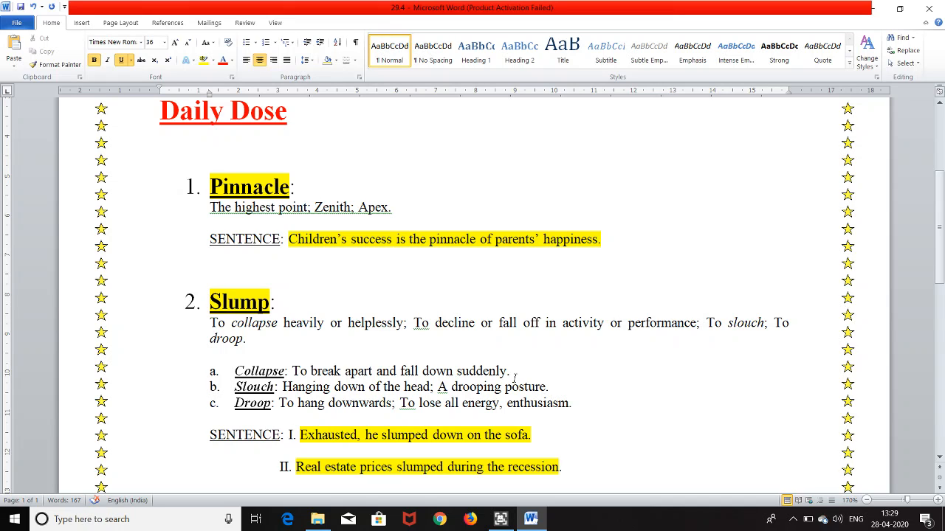
mouse_move(304, 404)
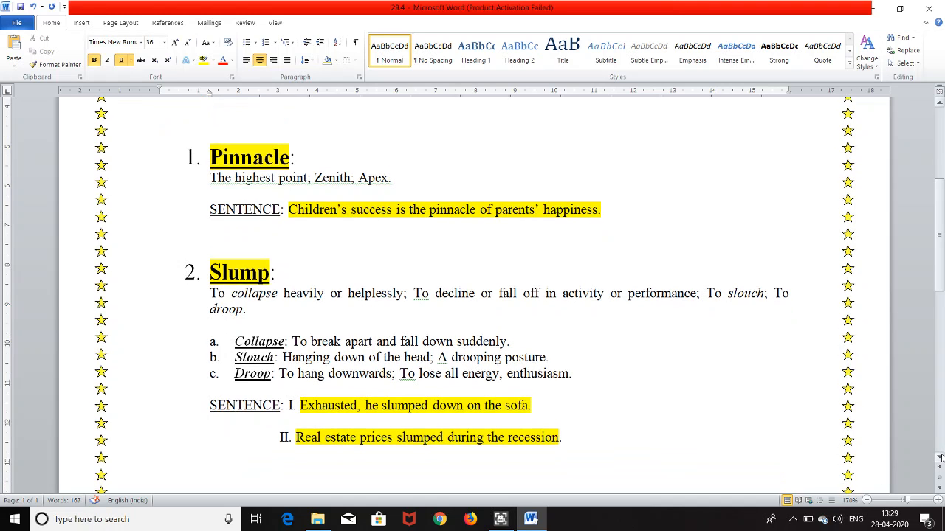
- Scroll further down to reveal the Nurture entry with its meaning and example sentence
scroll(down, 3)
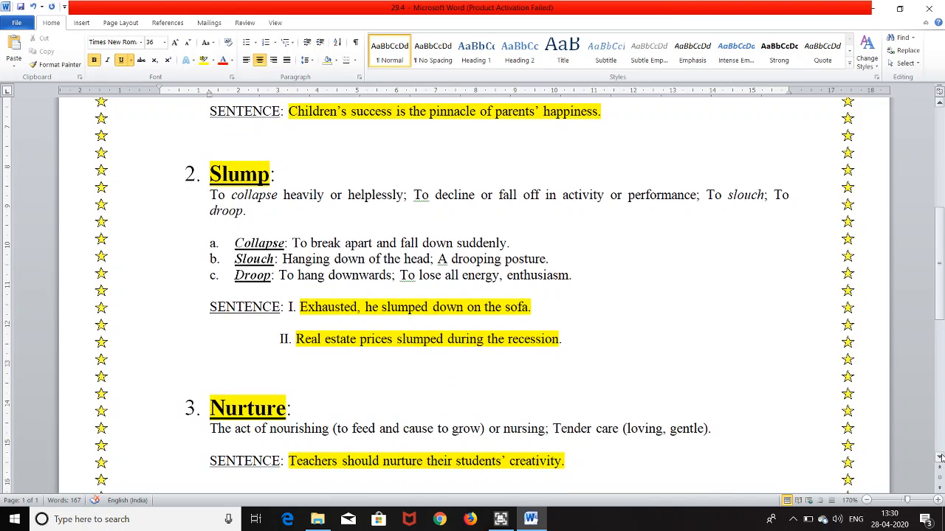
scroll(down, 3)
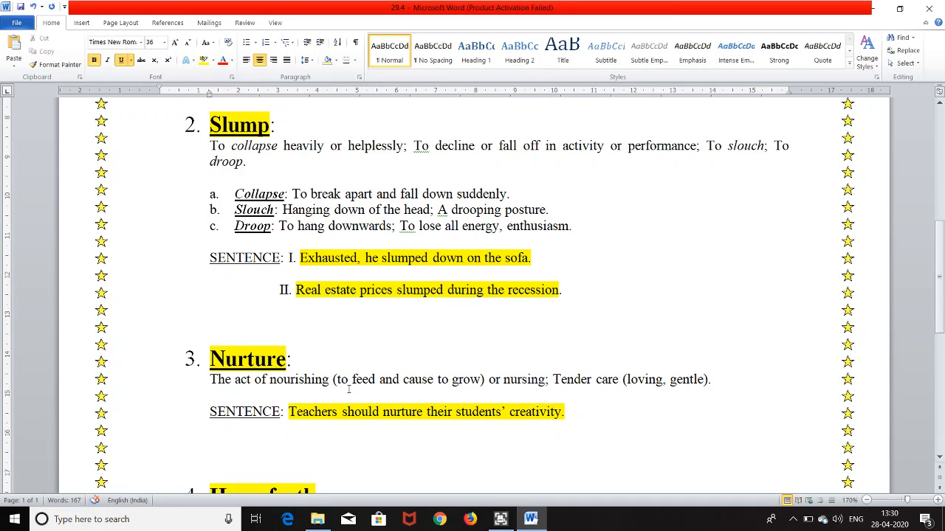
mouse_move(518, 393)
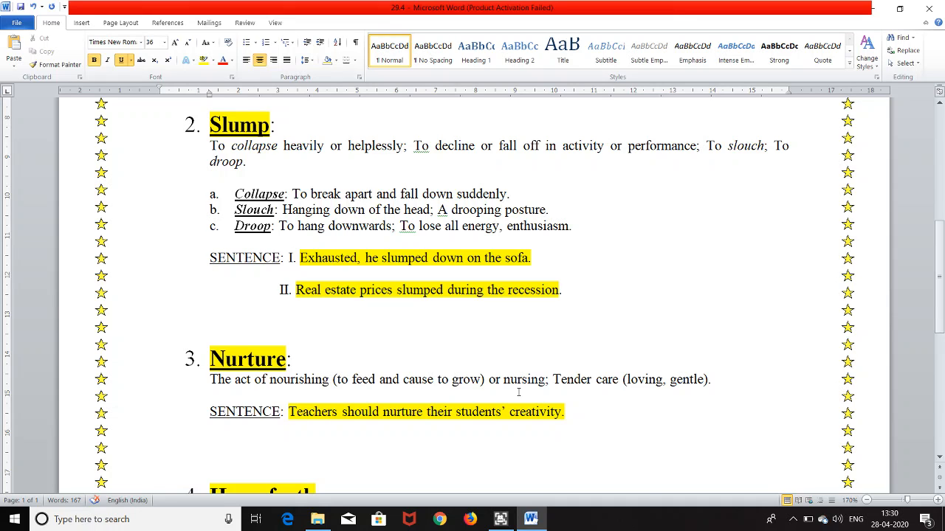
mouse_move(573, 386)
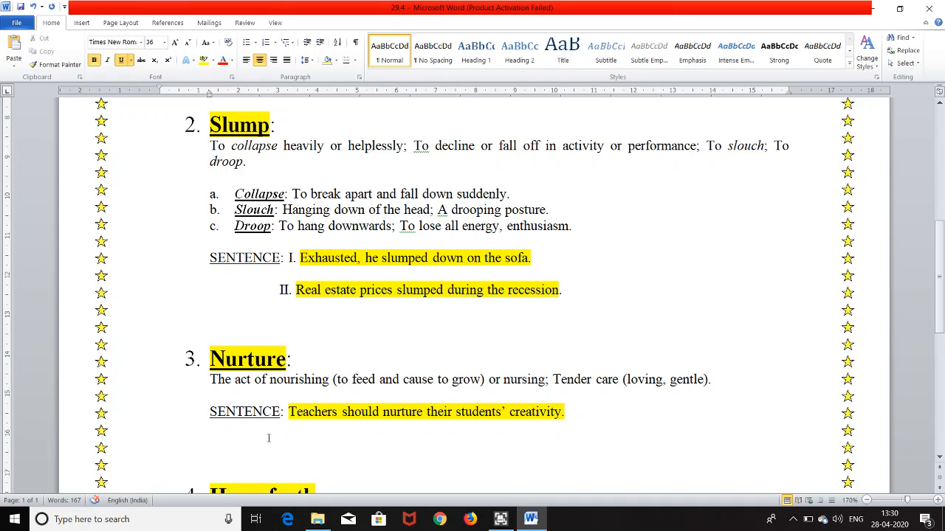
mouse_move(479, 437)
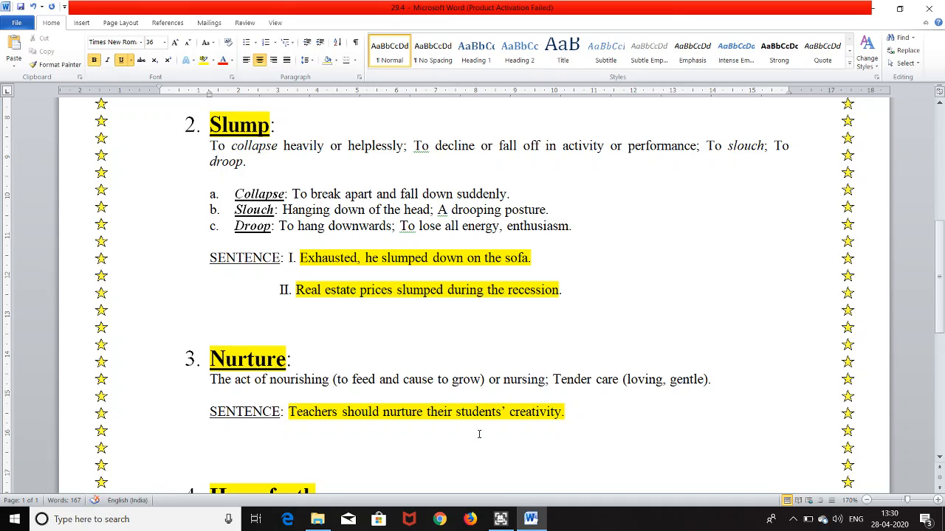
mouse_move(938, 458)
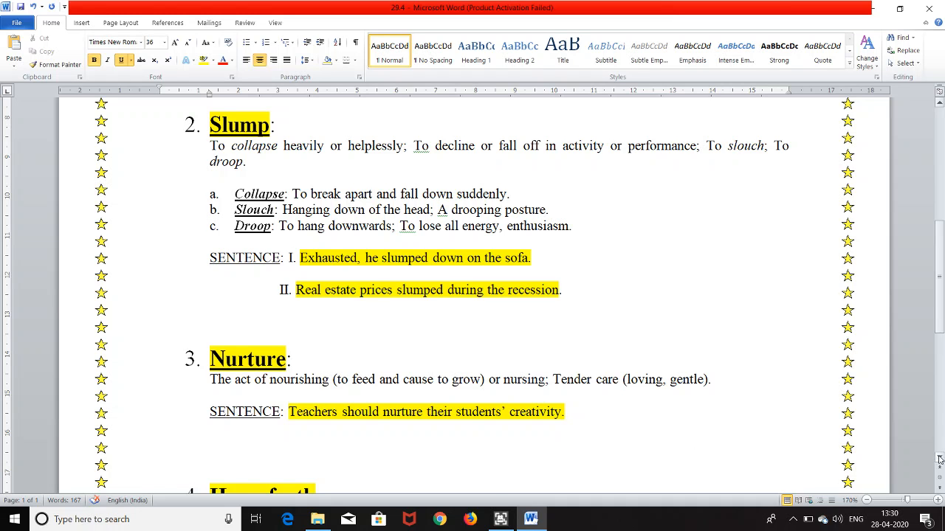
- Scroll down to show the Henceforth entry with its highlighted example sentence
scroll(down, 3)
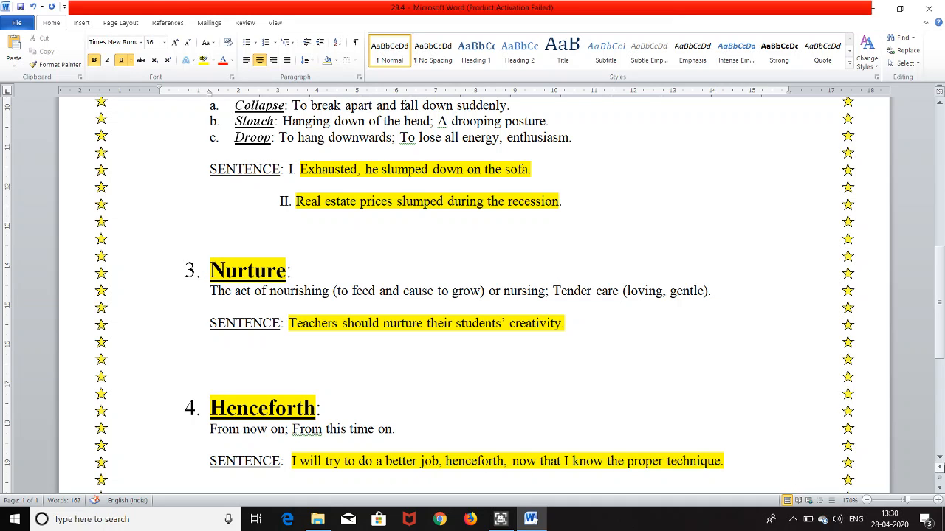
- Scroll to the bottom to show the final Obsolete entry with its highlighted example
scroll(down, 3)
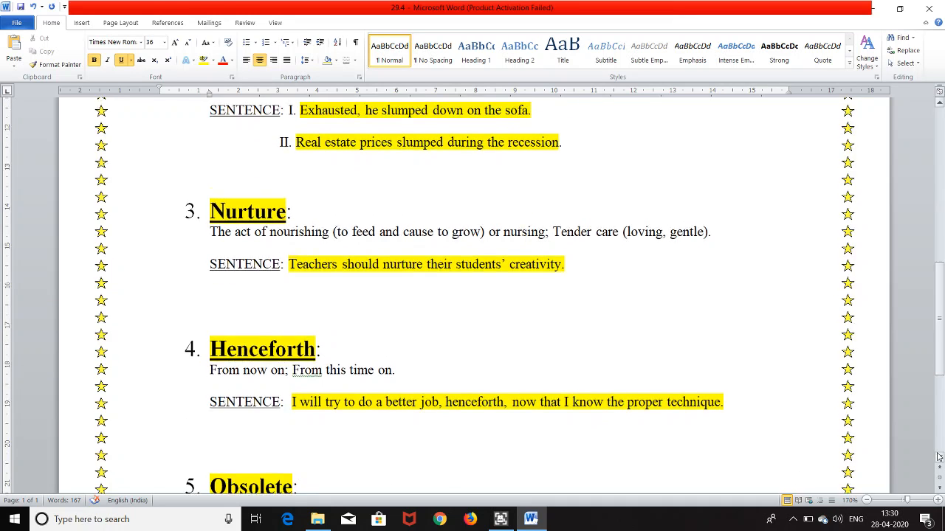
scroll(down, 3)
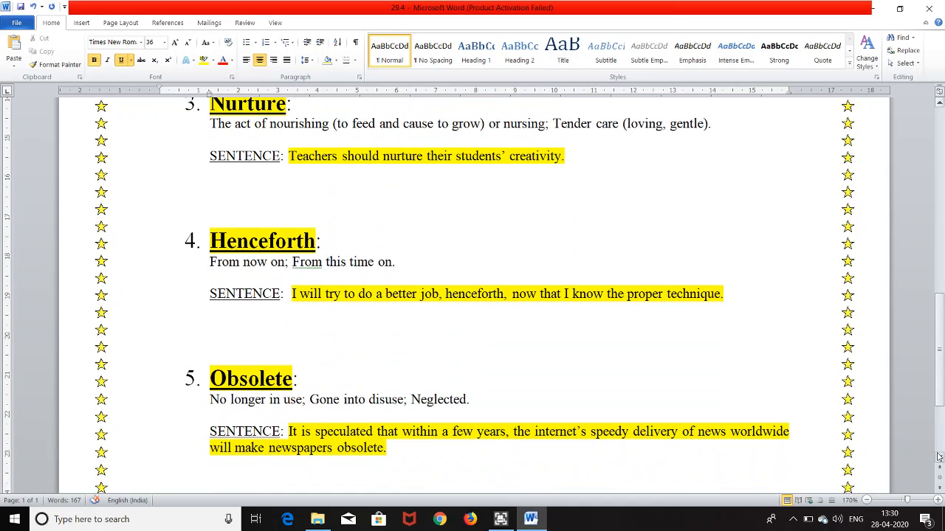
scroll(down, 3)
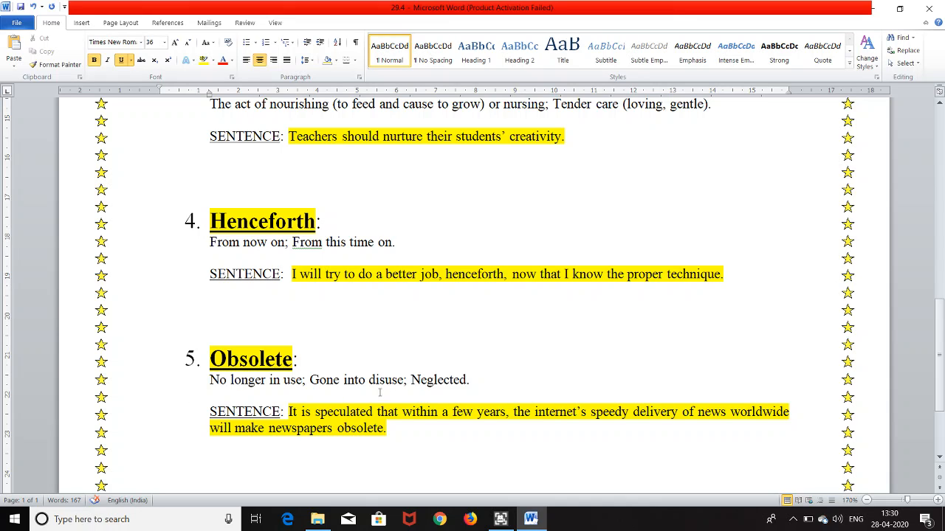
mouse_move(451, 393)
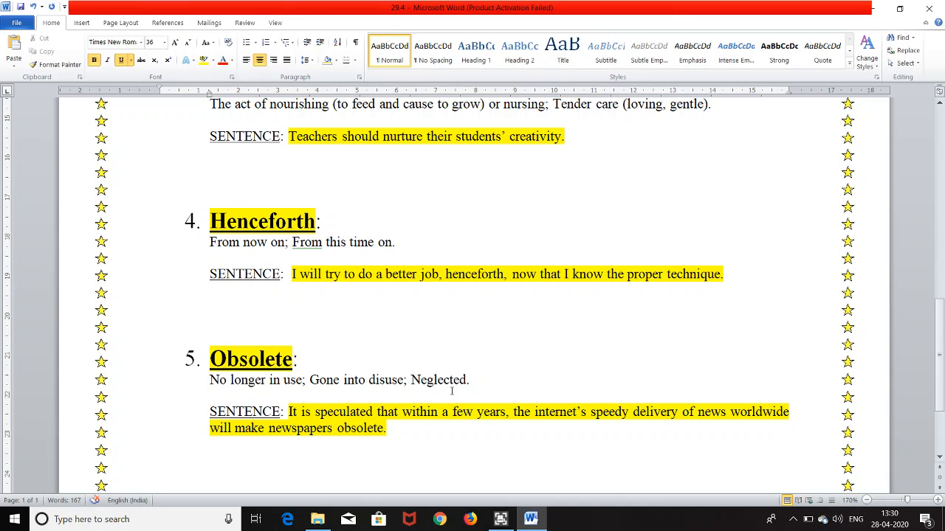